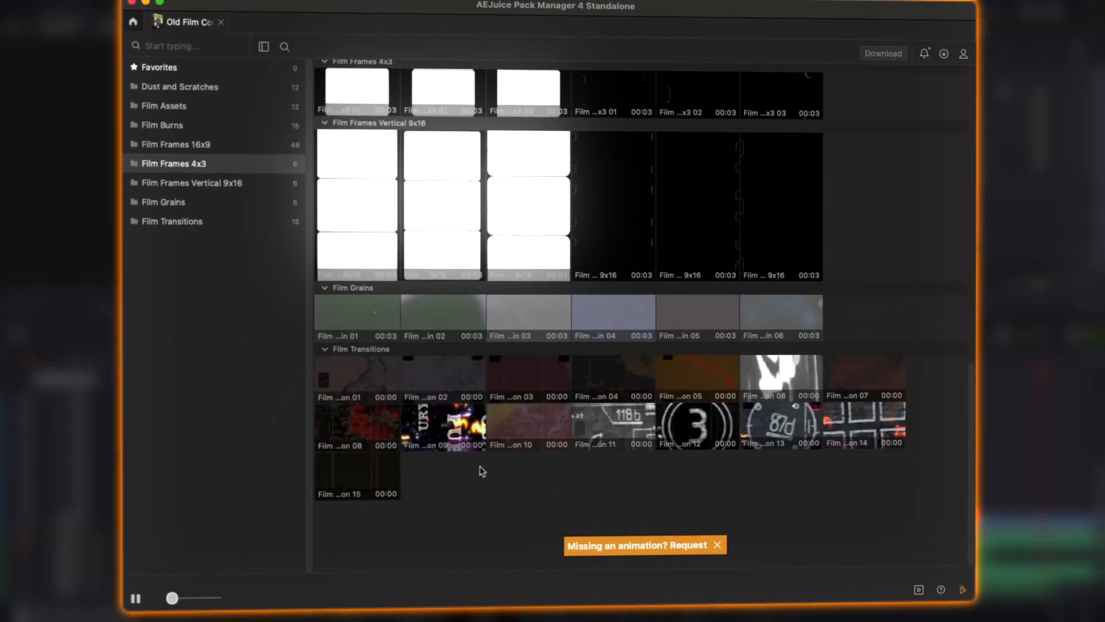
Step: View the Old Film pack's 4x3 film frame overlay thumbnails
click(134, 22)
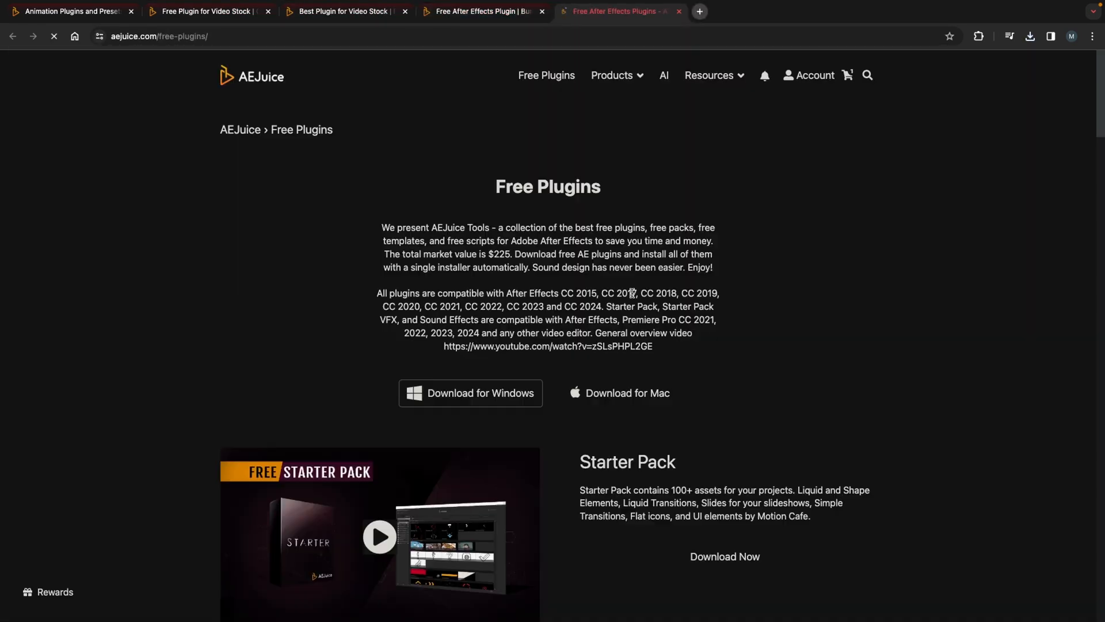
Step: Scroll through the Free Plugins page to its Windows and Mac download options
scroll(down, 3)
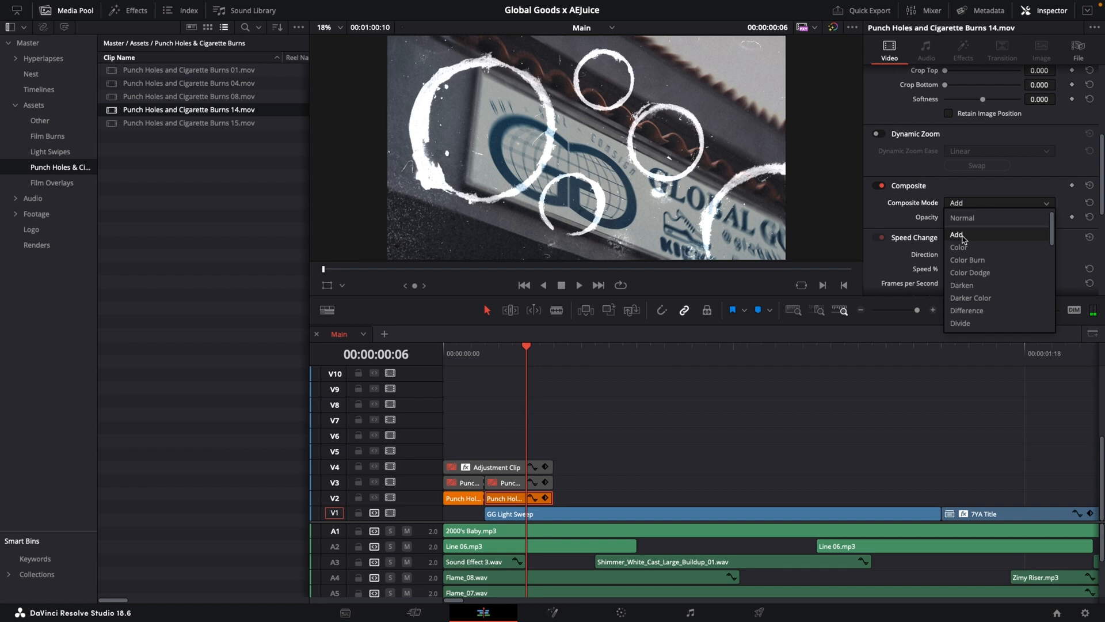
Step: Set the Punch Holes overlay's Composite Mode to Add and view the Adjustment Clip's Zoom Blur effect
click(957, 235)
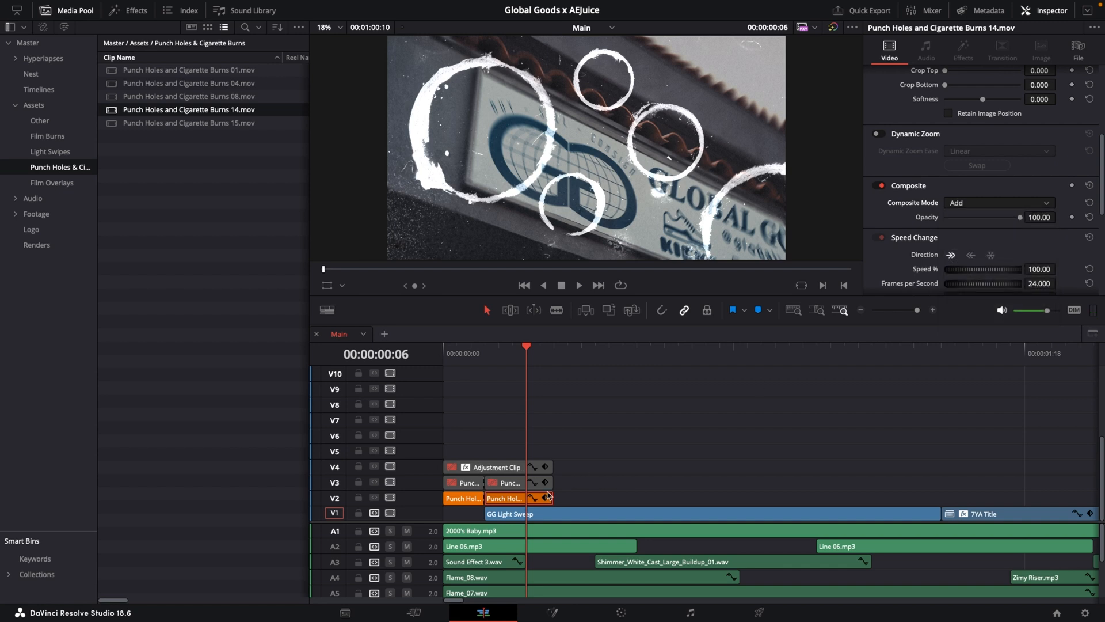
click(496, 468)
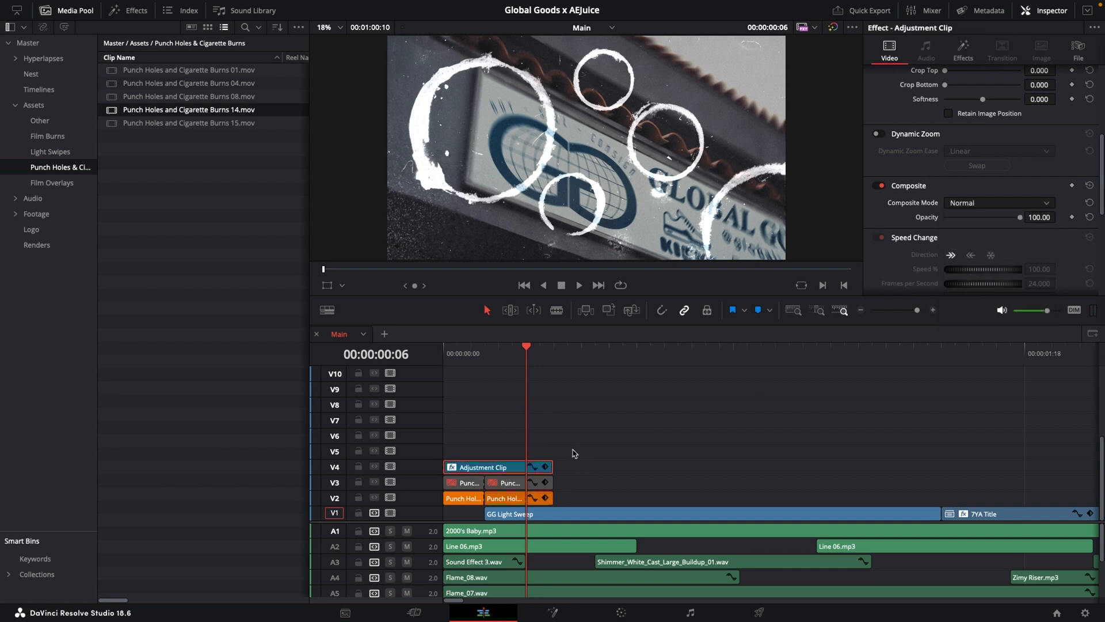
click(963, 48)
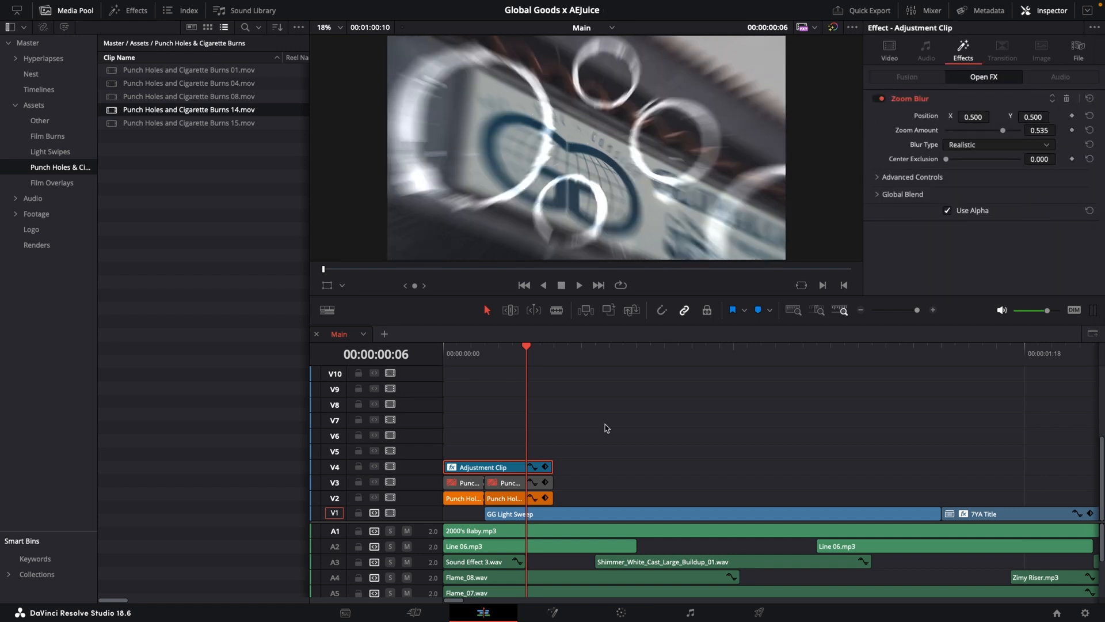
click(510, 482)
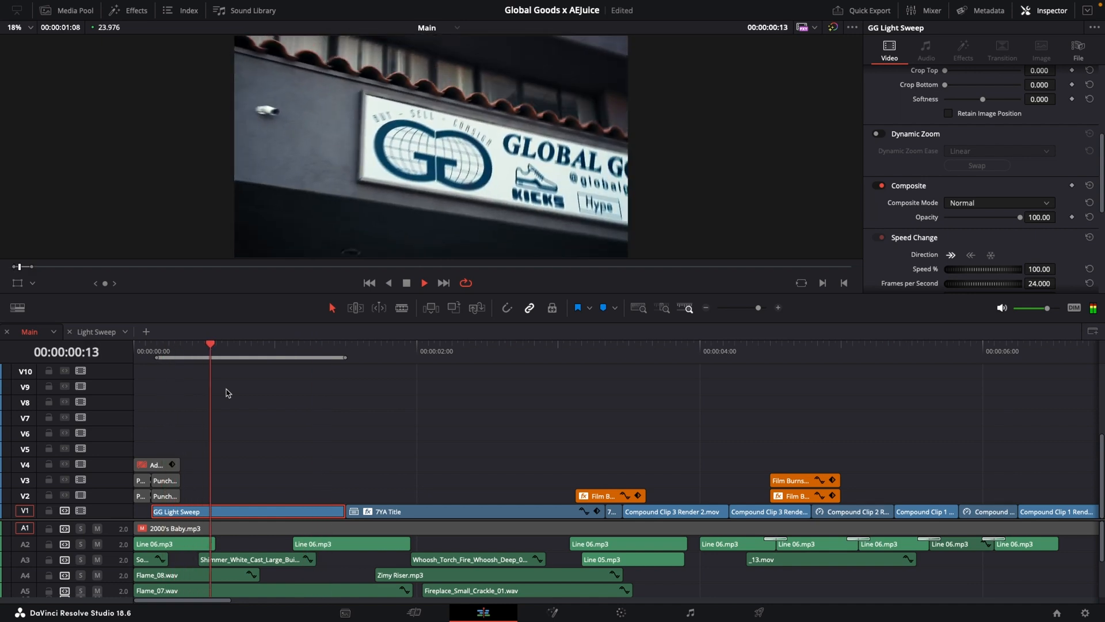
Step: Open the Light Sweep compound clip to grade it on the Color page
click(96, 332)
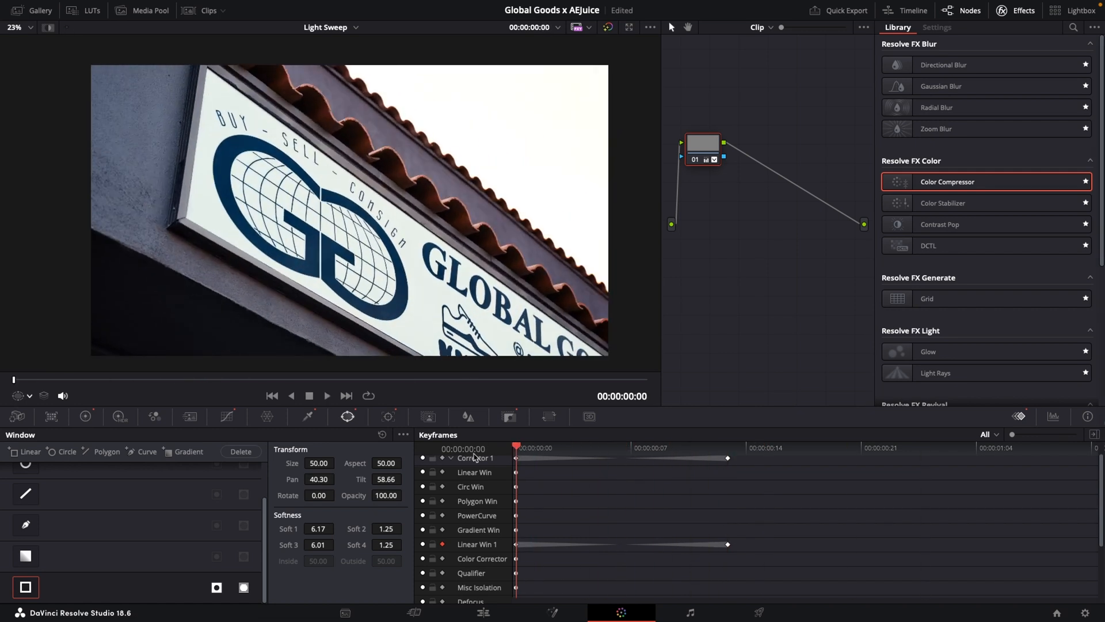
Step: Return to the main Edit timeline and scroll the Composite Mode list on the Film Burns 14.mp4 clip
click(470, 613)
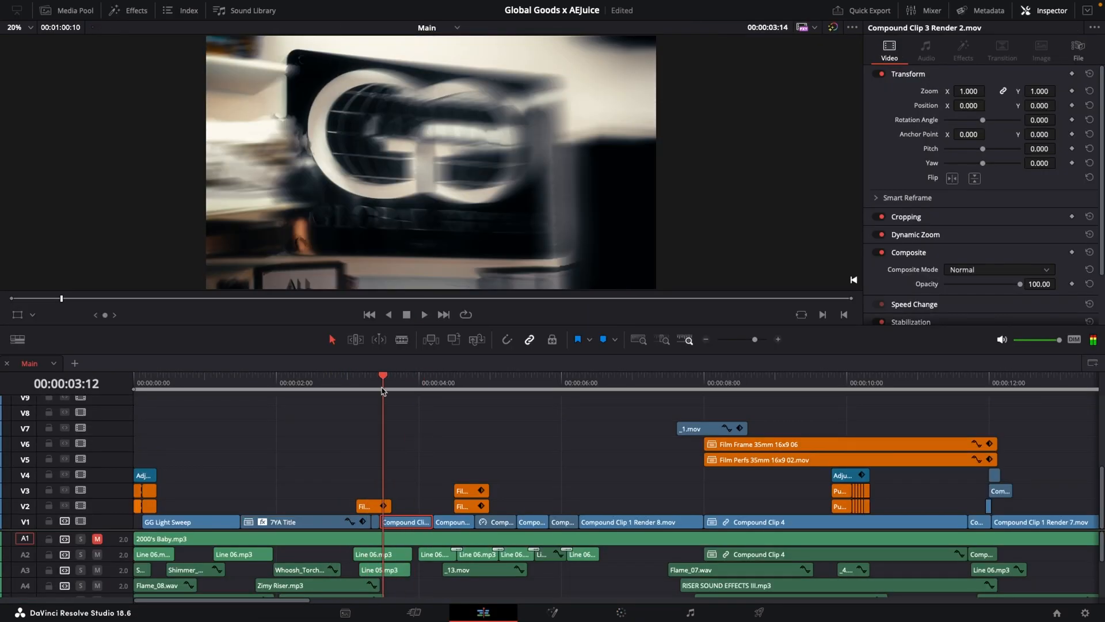
click(79, 10)
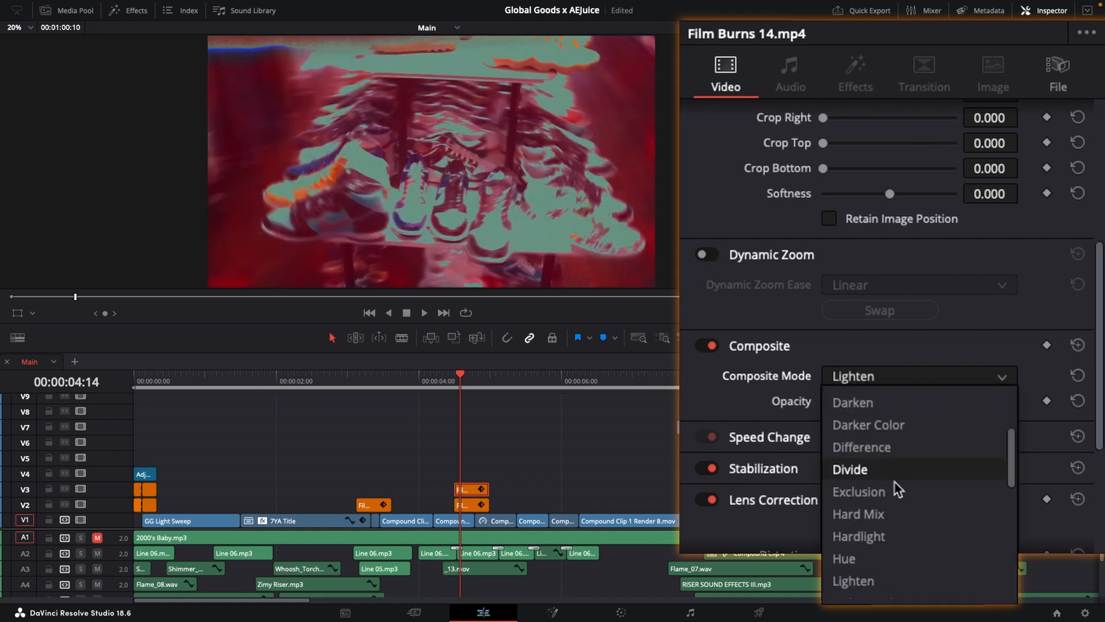
scroll(down, 3)
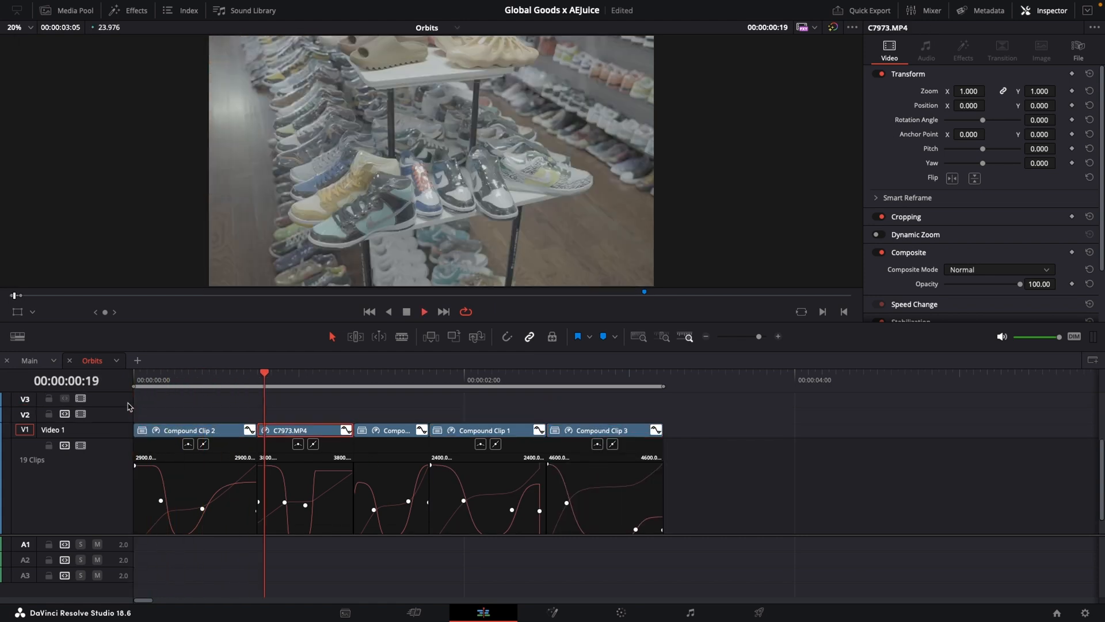
Step: Show the retime speed-ramp curves beneath the Orbits compound clip's clips
click(28, 360)
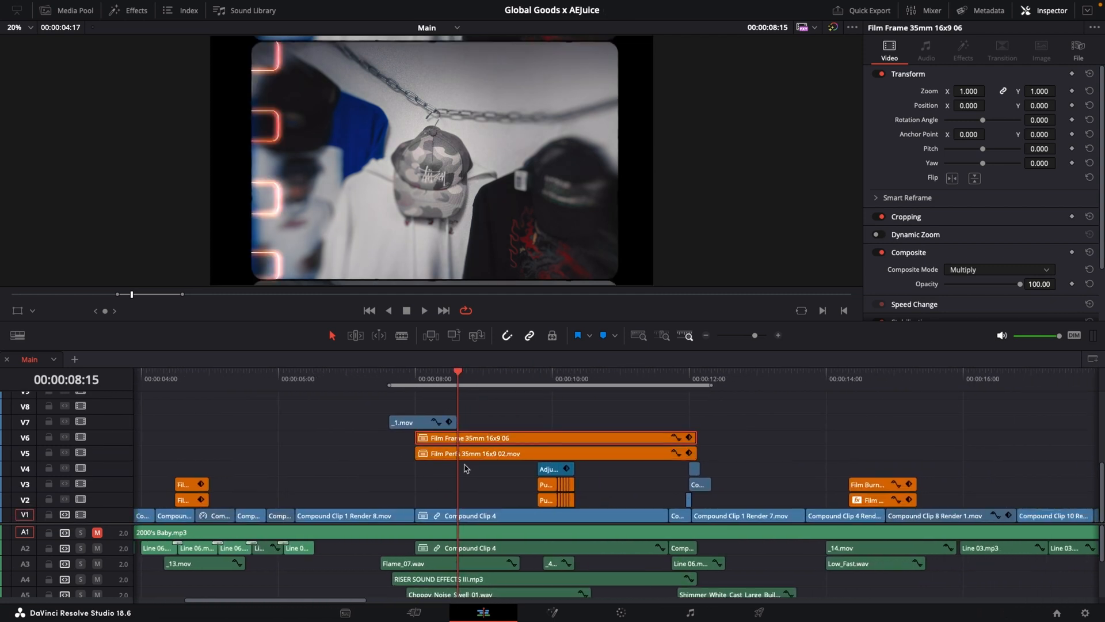
Step: Select the Film Frame 35mm 16x9 06 clip on V6 with Composite Mode Multiply
click(424, 311)
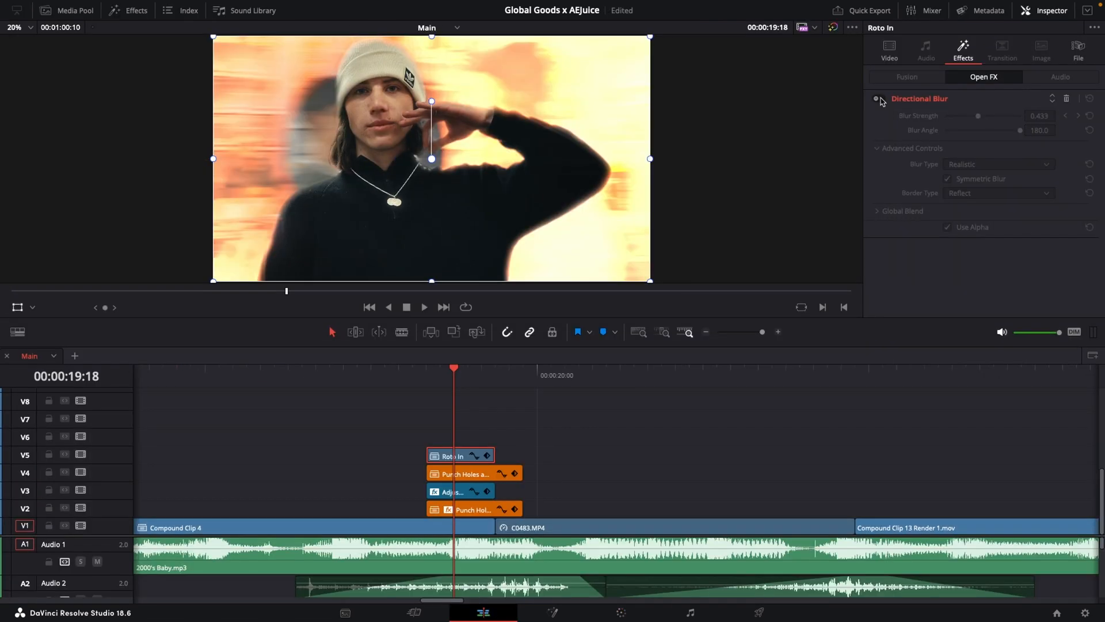
Step: Toggle the Directional Blur Open FX effect on the Roto In clip
click(877, 99)
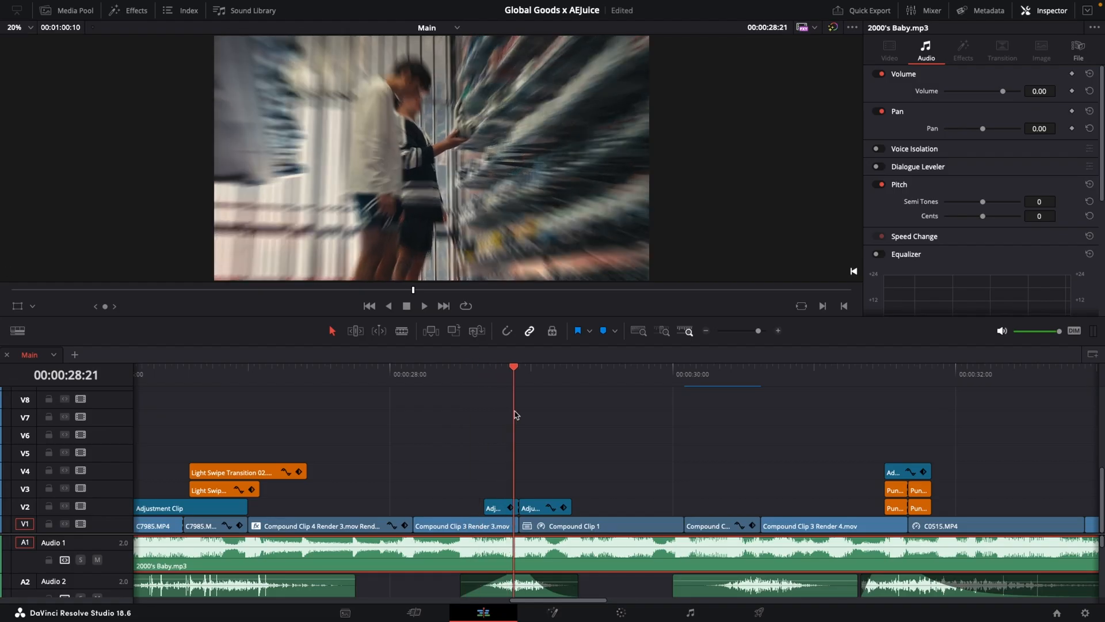
click(492, 507)
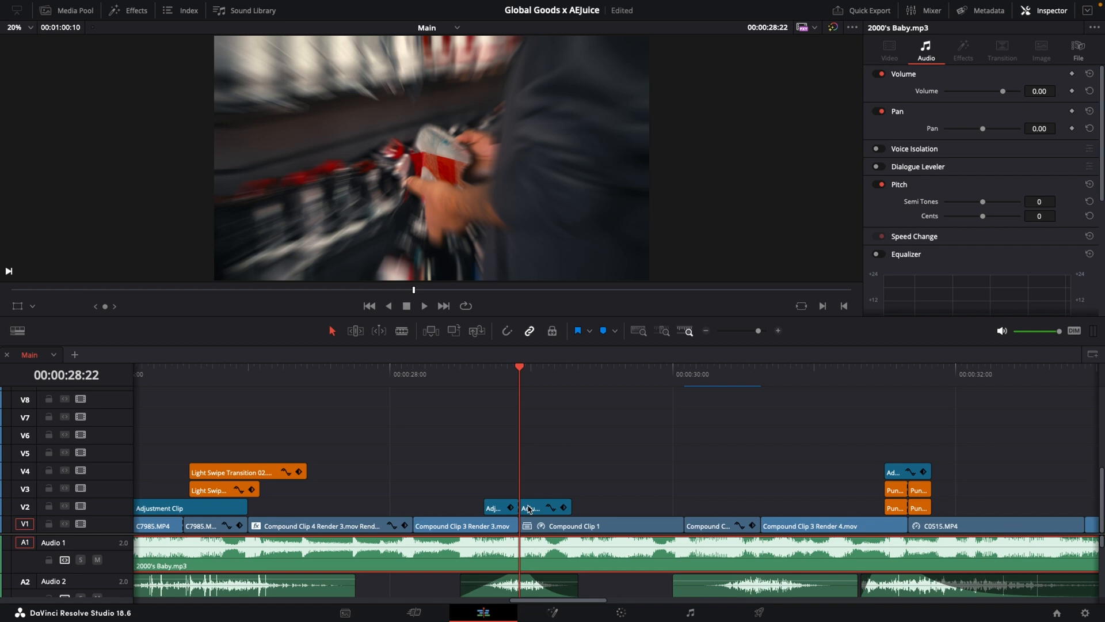
click(532, 507)
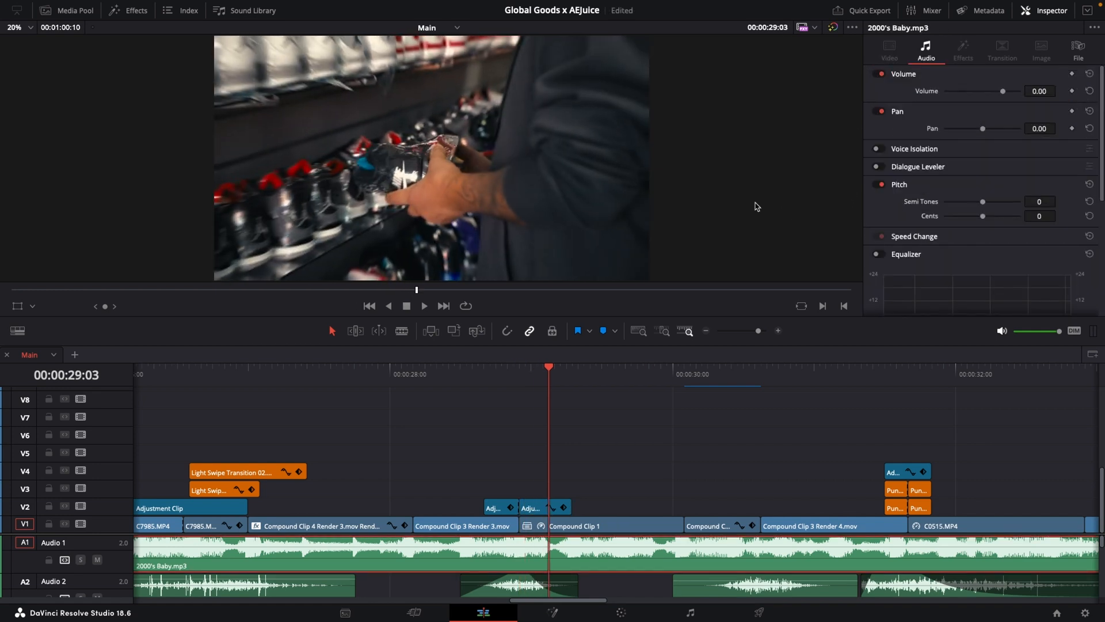
click(531, 380)
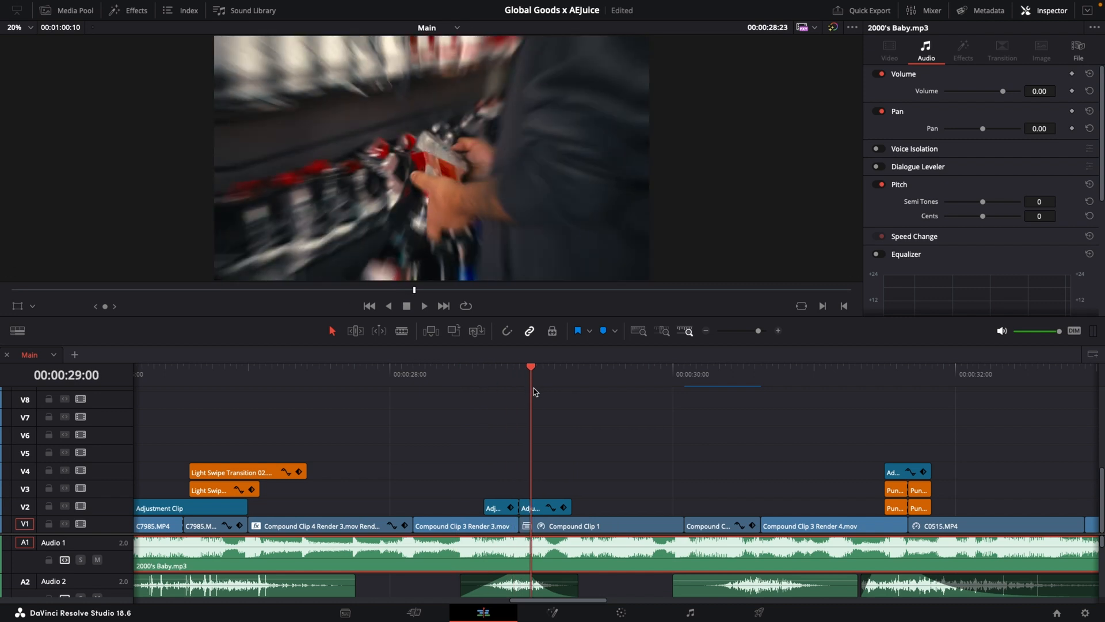